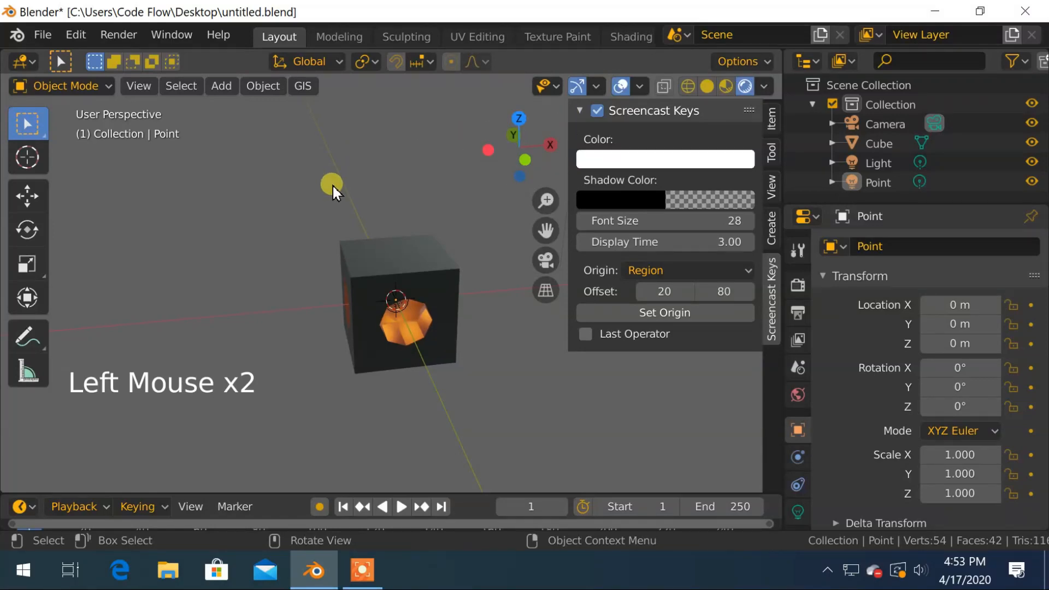
- Orbit around the finished lit cube to inspect its holes from several sides
drag(334, 195, 412, 171)
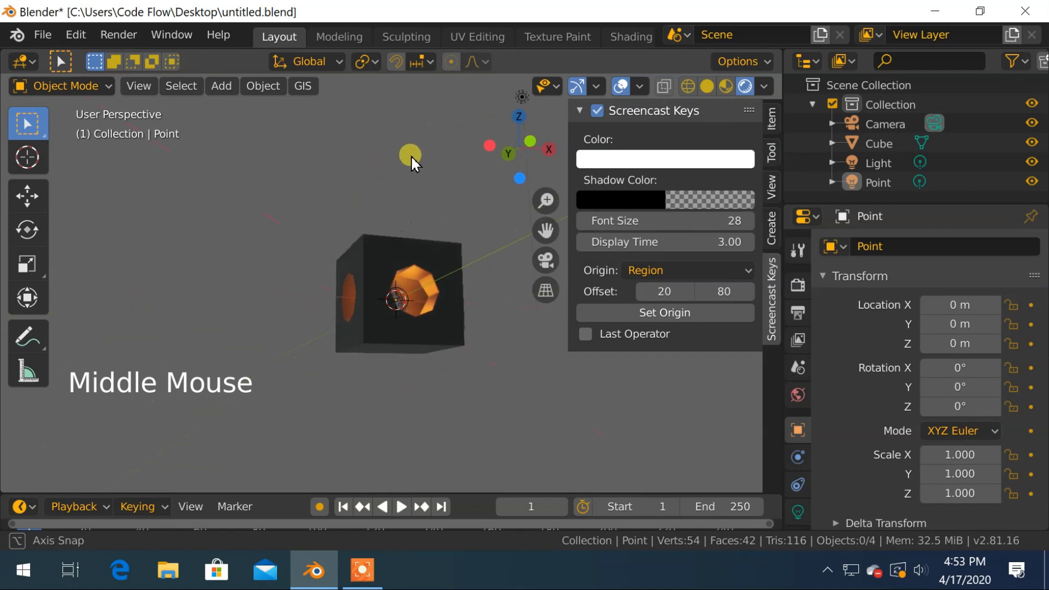
drag(411, 164, 280, 177)
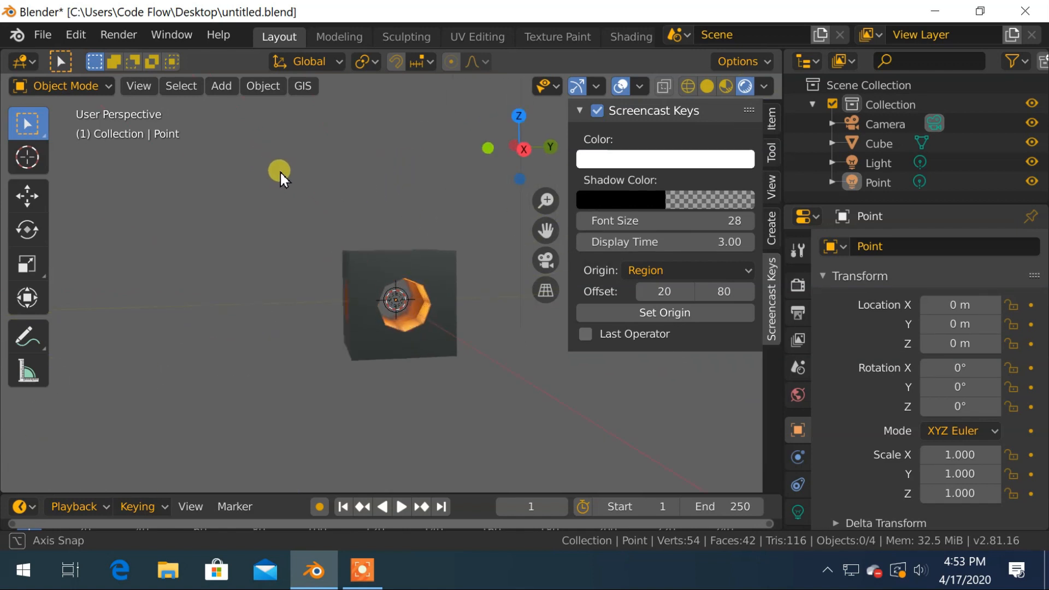
scroll(up, 3)
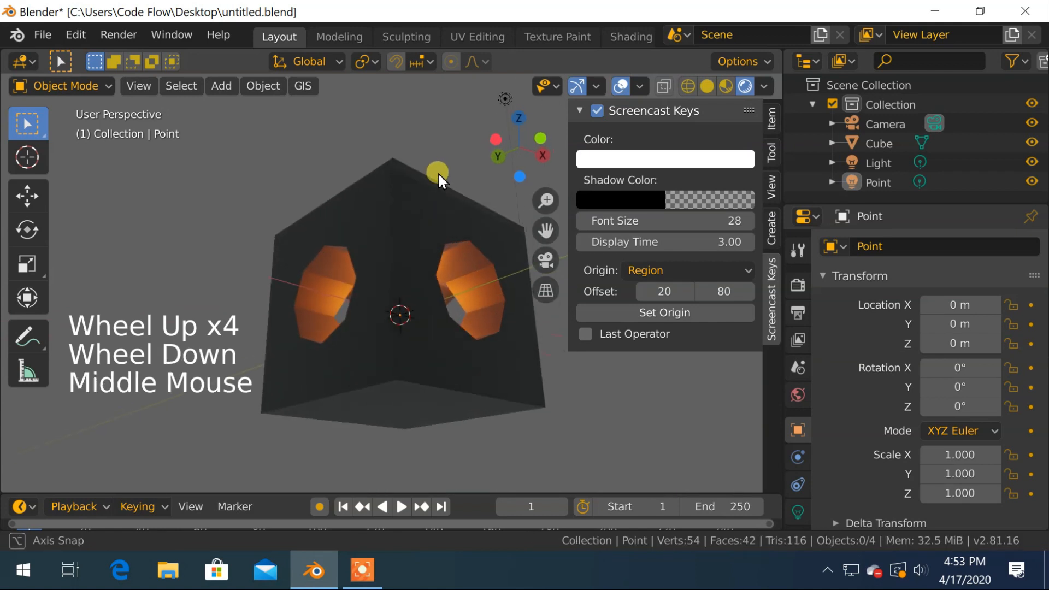
drag(440, 181, 538, 262)
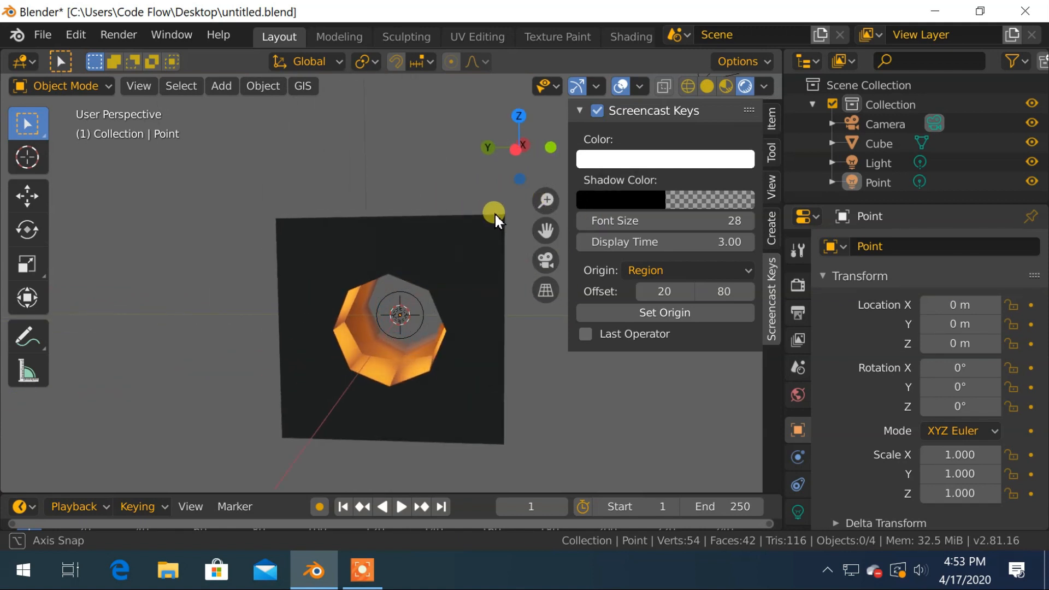
drag(494, 215, 293, 141)
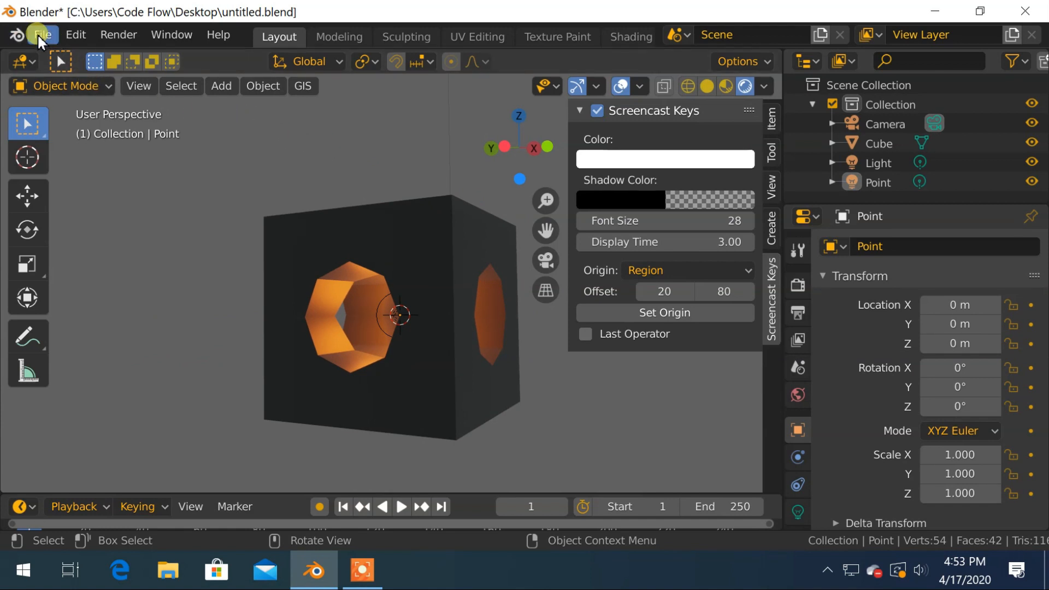
- Start a new General file without saving, leaving the default cube scene
click(42, 35)
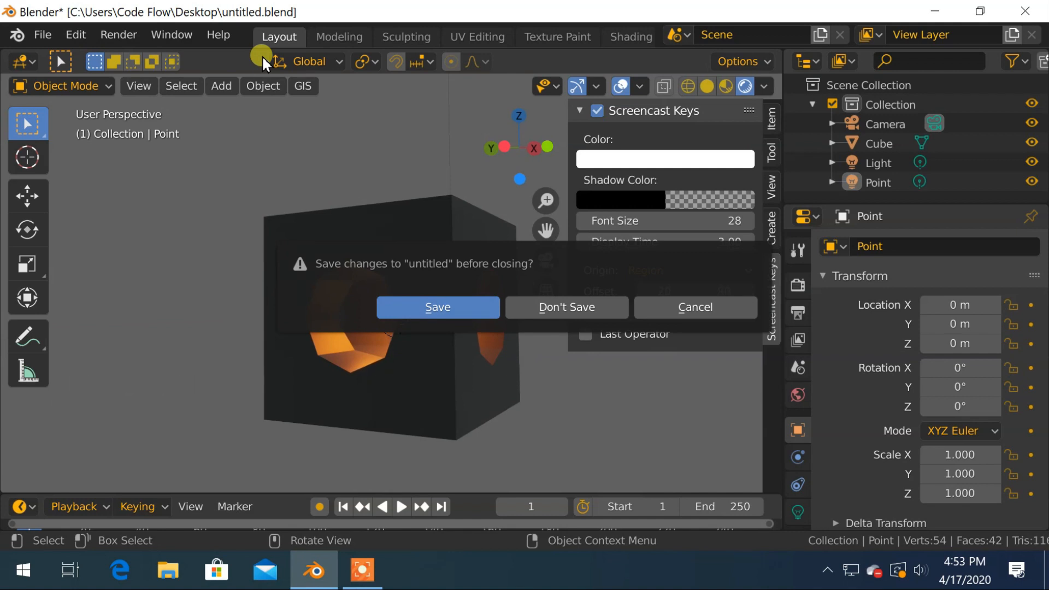
click(565, 307)
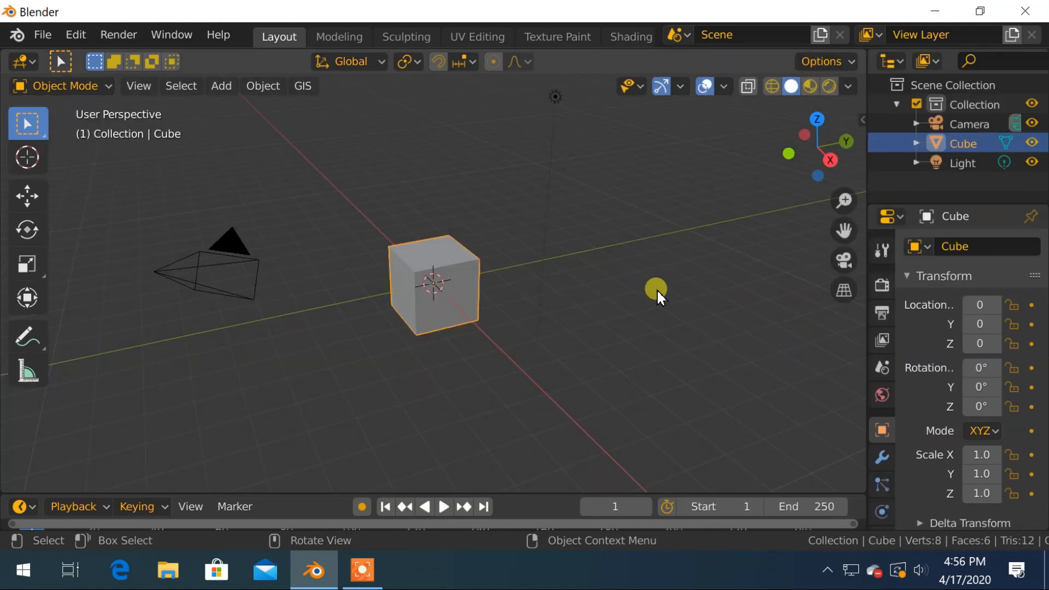
scroll(up, 3)
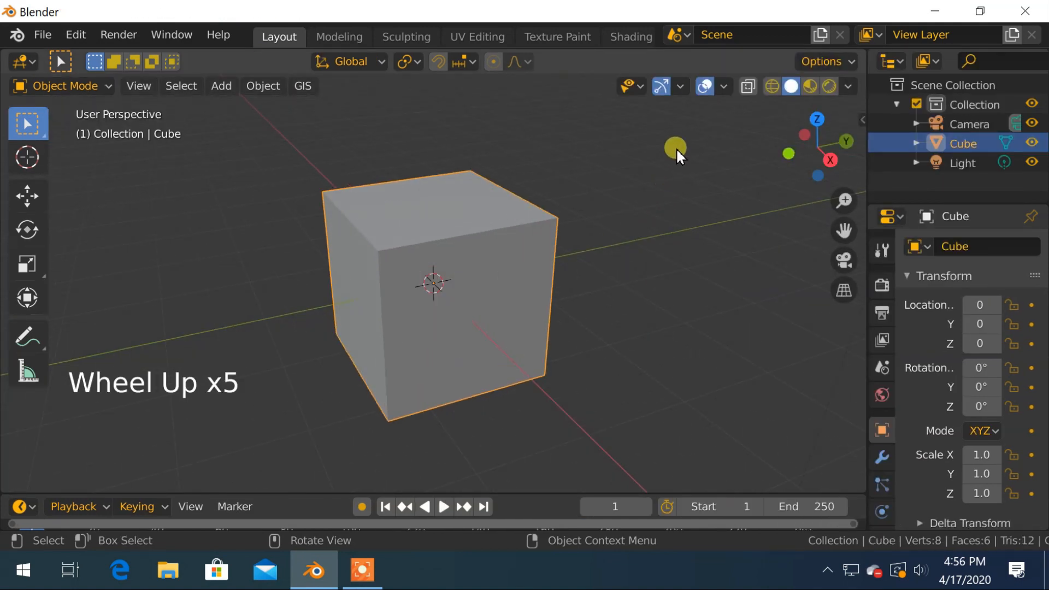
click(722, 86)
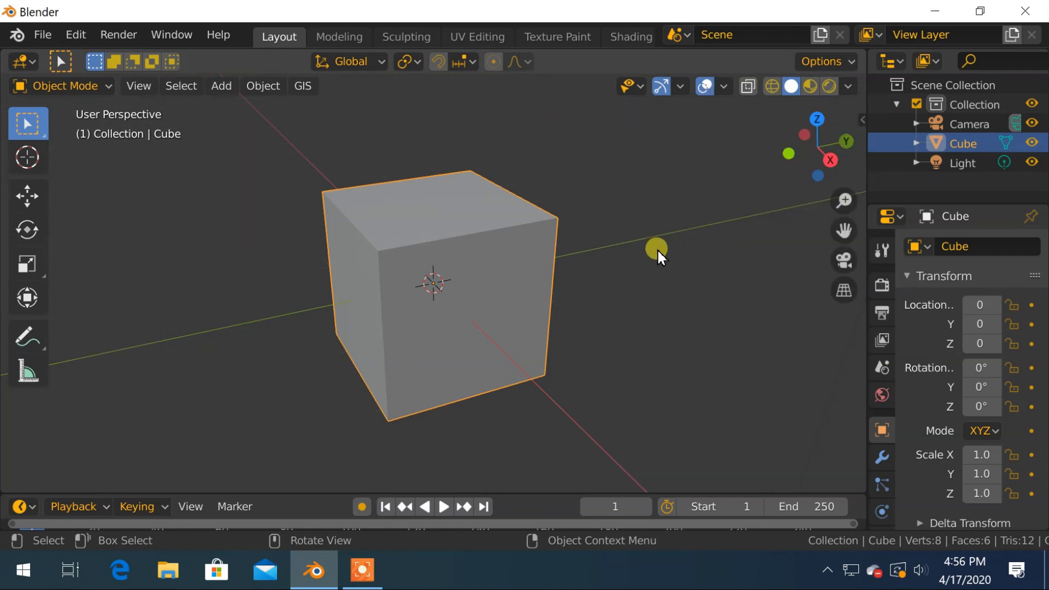
drag(656, 249, 674, 256)
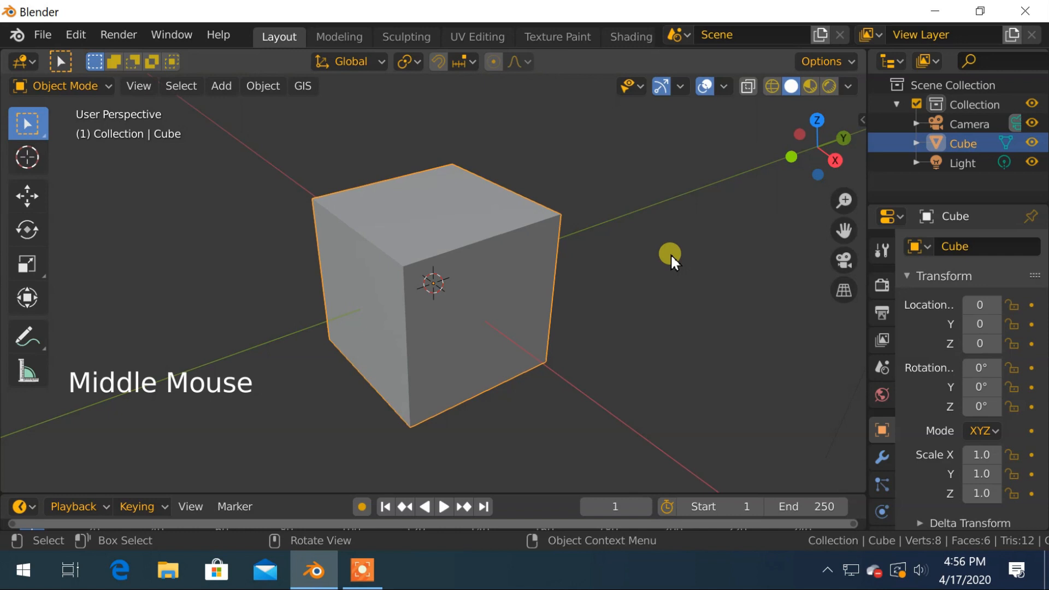
- Add a cylinder mesh with 8 vertices at the centre of the cube
key(shift+a)
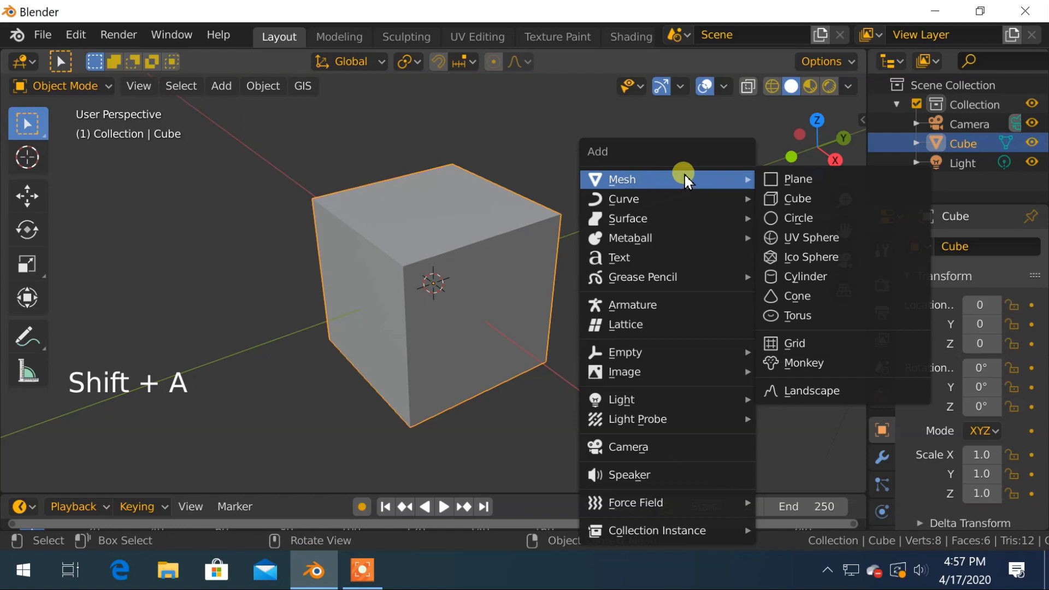
mouse_move(801, 257)
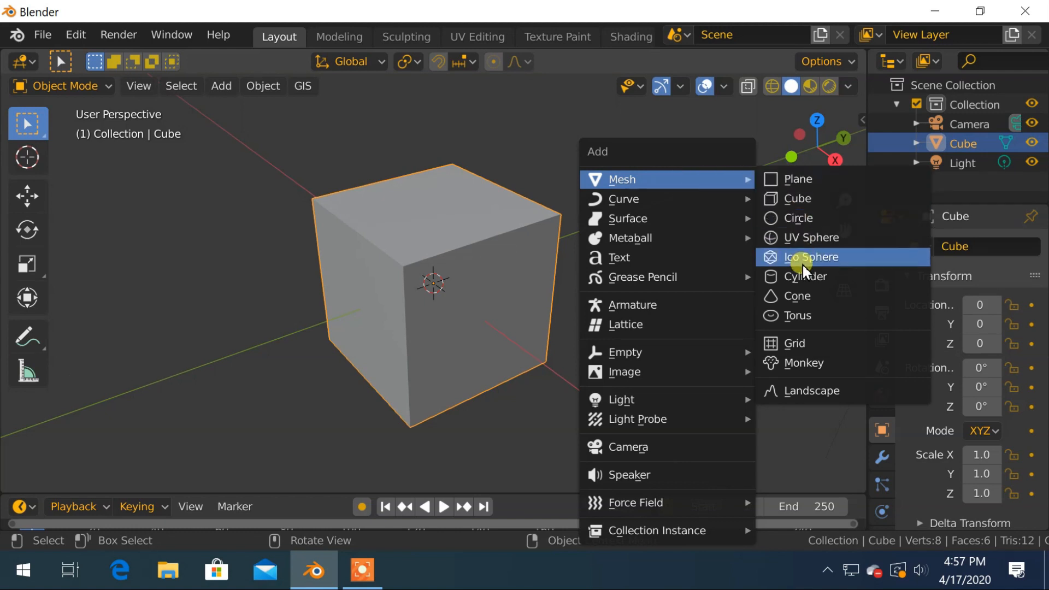
click(805, 276)
text(13)
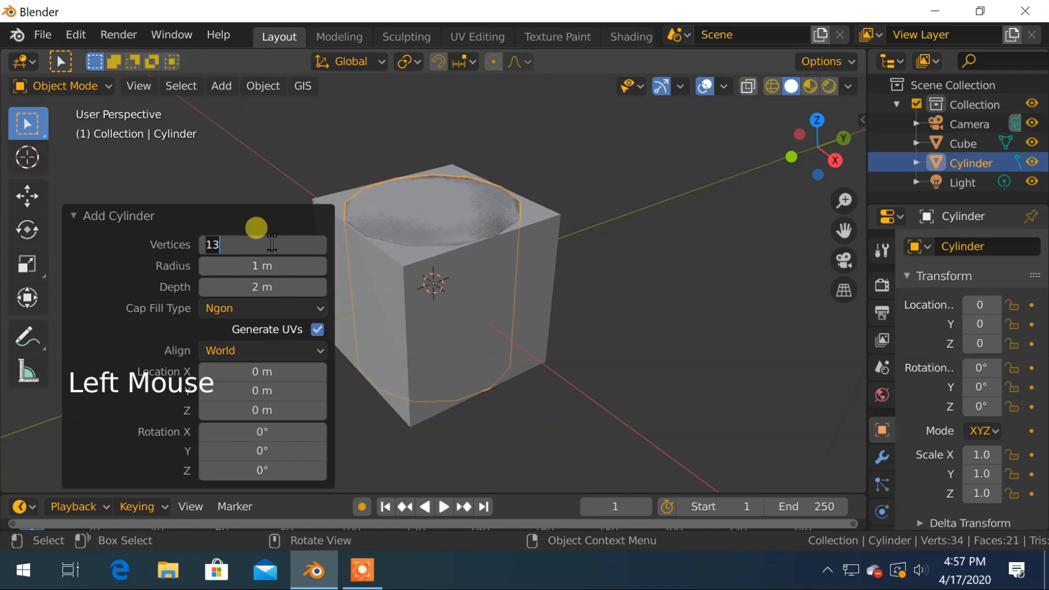
text(8)
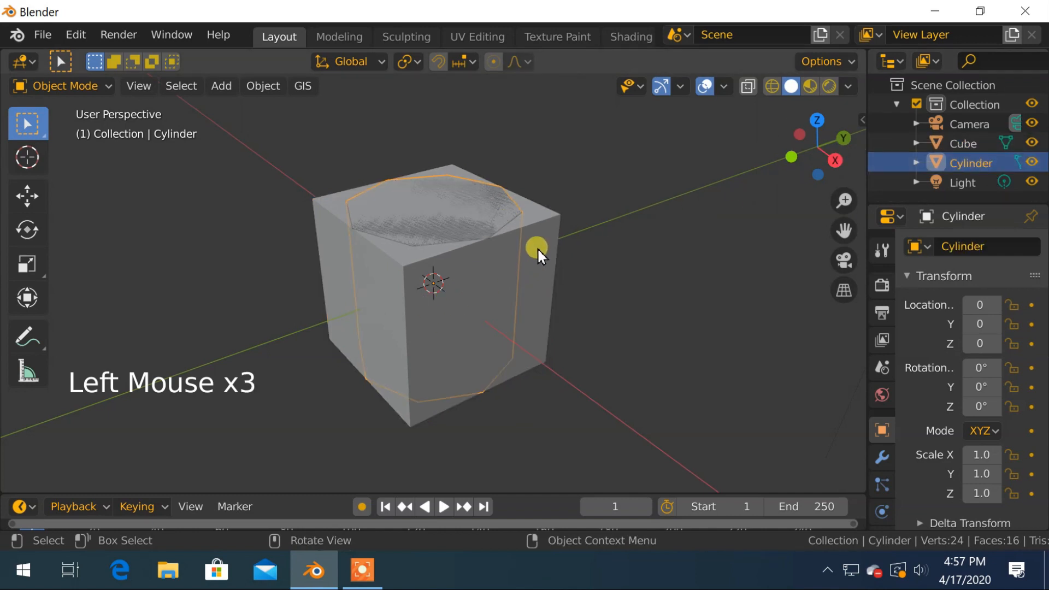
- Rotate the octagonal cylinder 90° onto its side so it passes through opposite cube faces
key(r)
text(90)
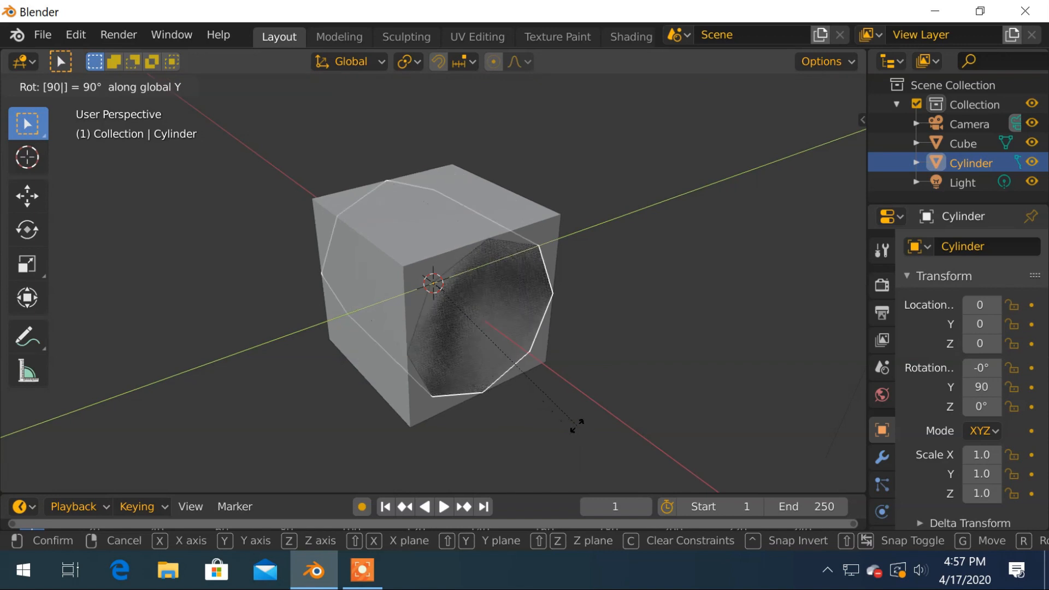
scroll(down, 3)
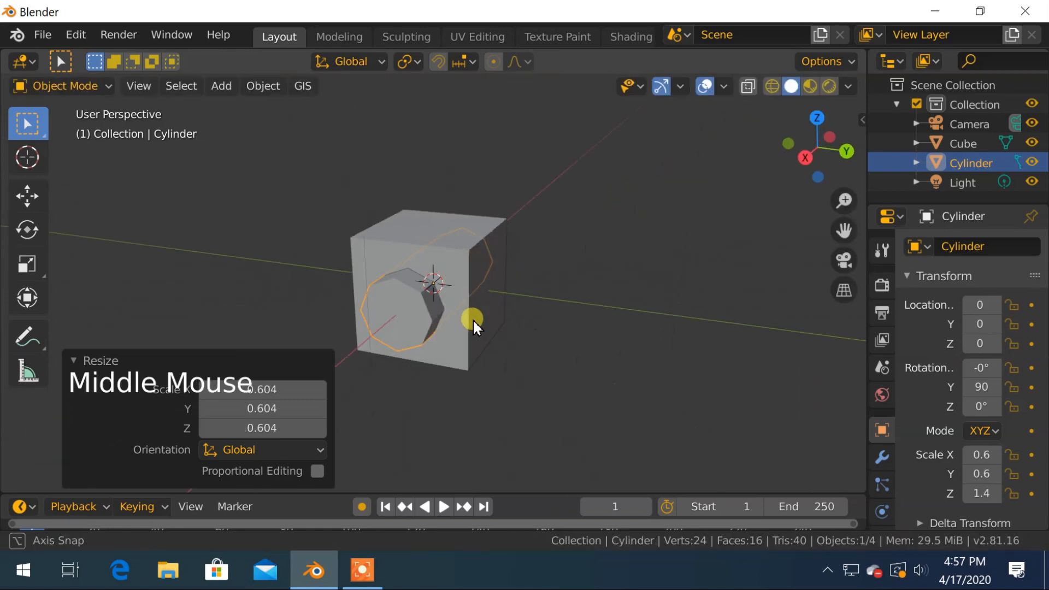
drag(472, 318, 597, 316)
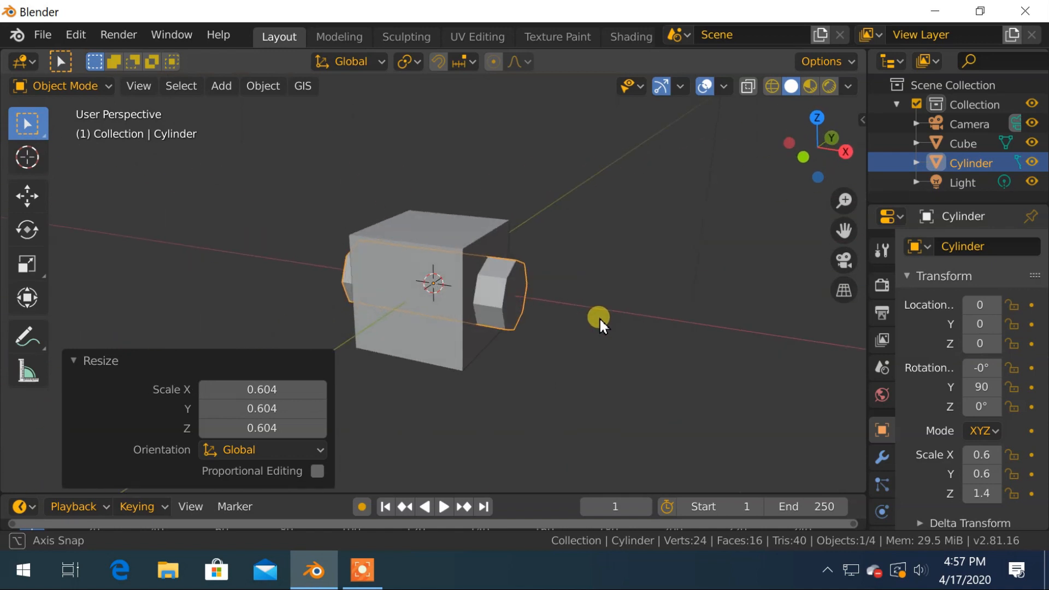
drag(599, 315, 548, 312)
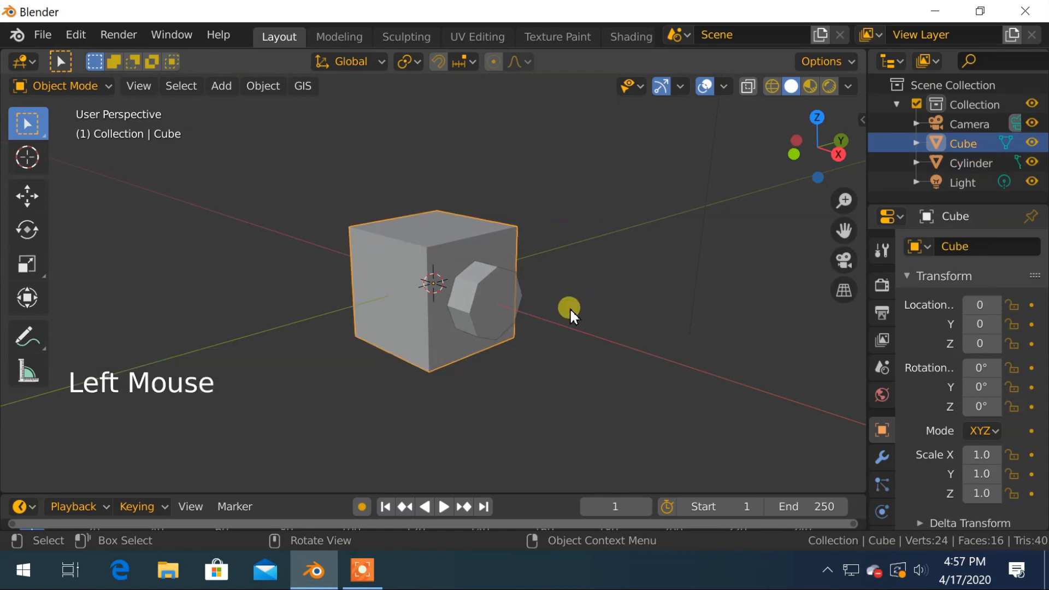
- Browse the cube's Add Modifier list, then reselect the cylinder
click(882, 455)
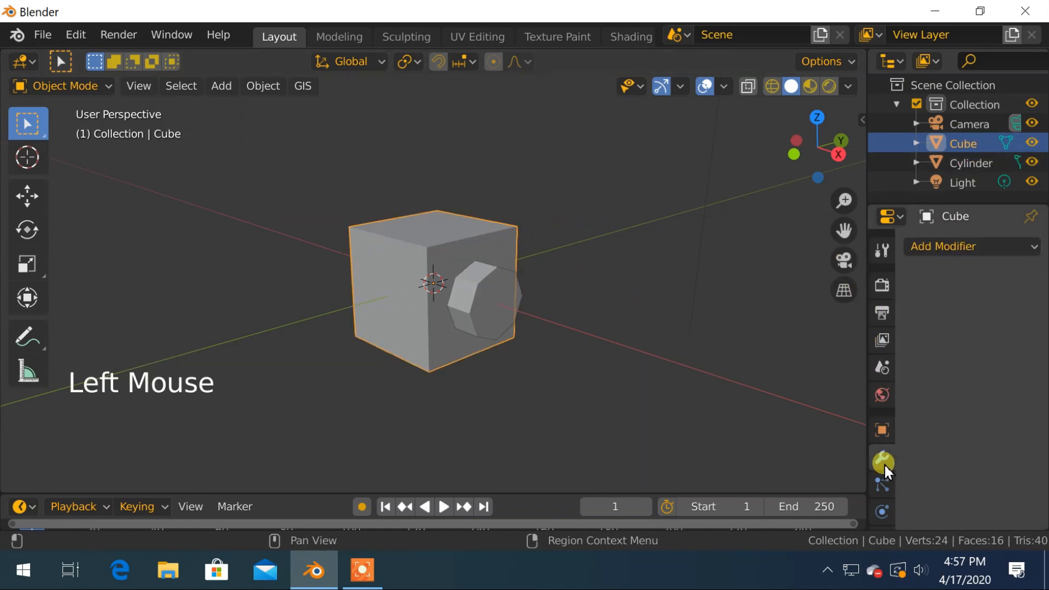
click(970, 246)
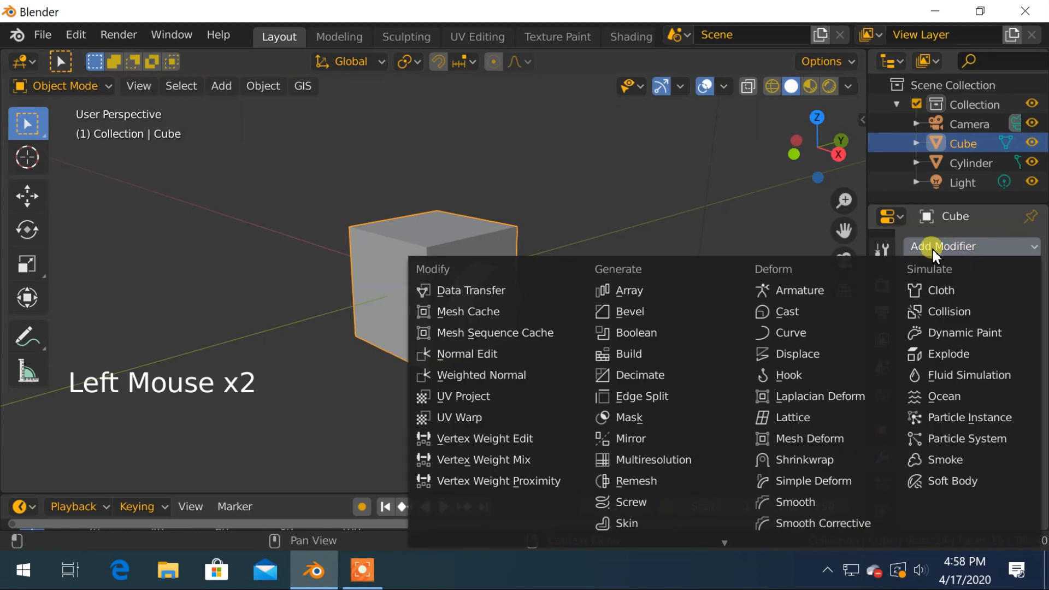
click(634, 332)
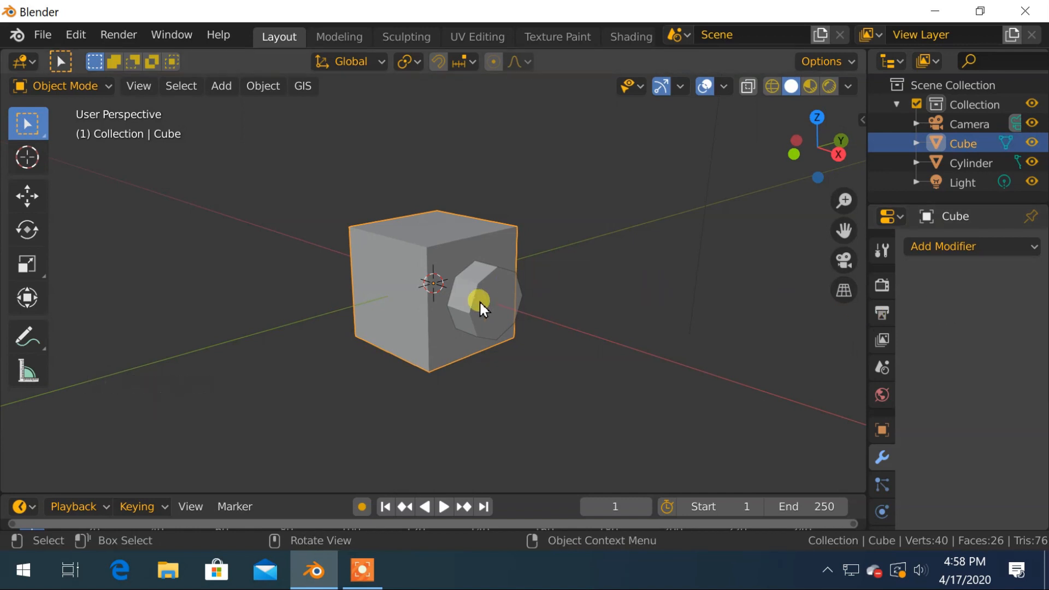
click(478, 299)
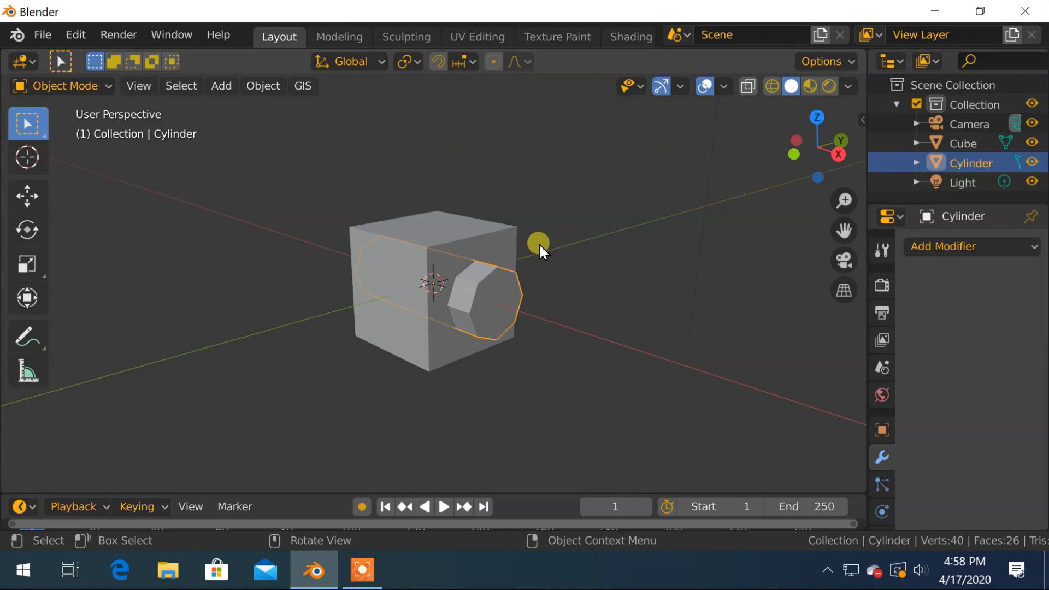
- Give the cube a Boolean Difference modifier with the Cylinder as cutting object
key(r)
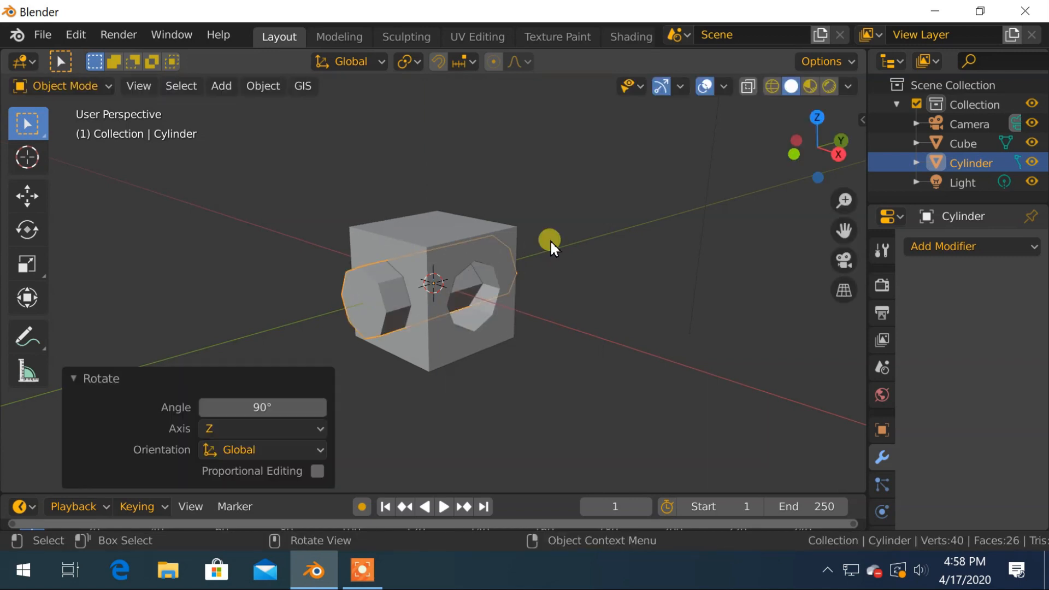
click(963, 246)
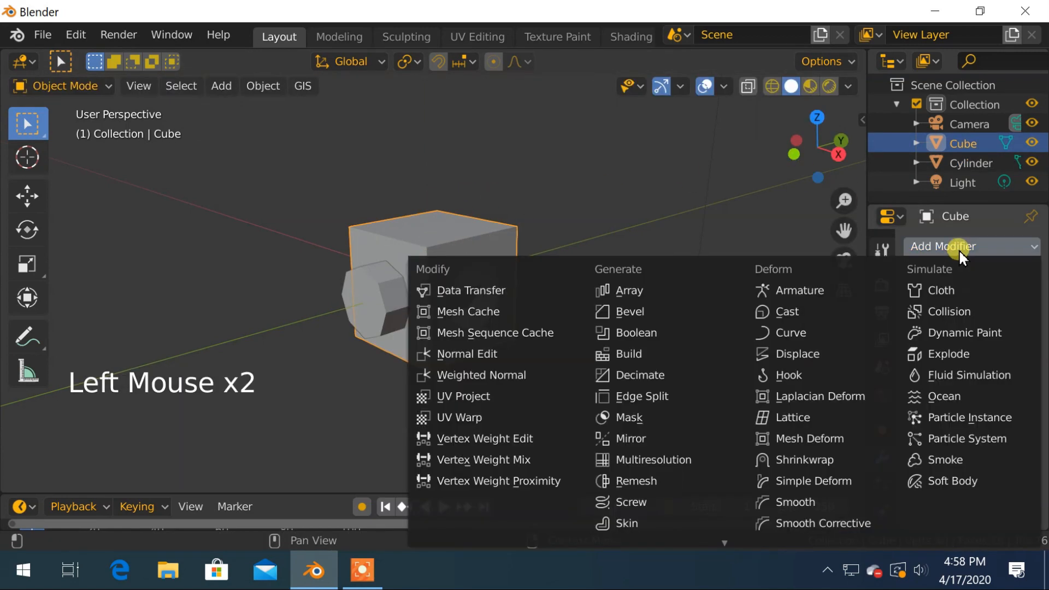
click(634, 332)
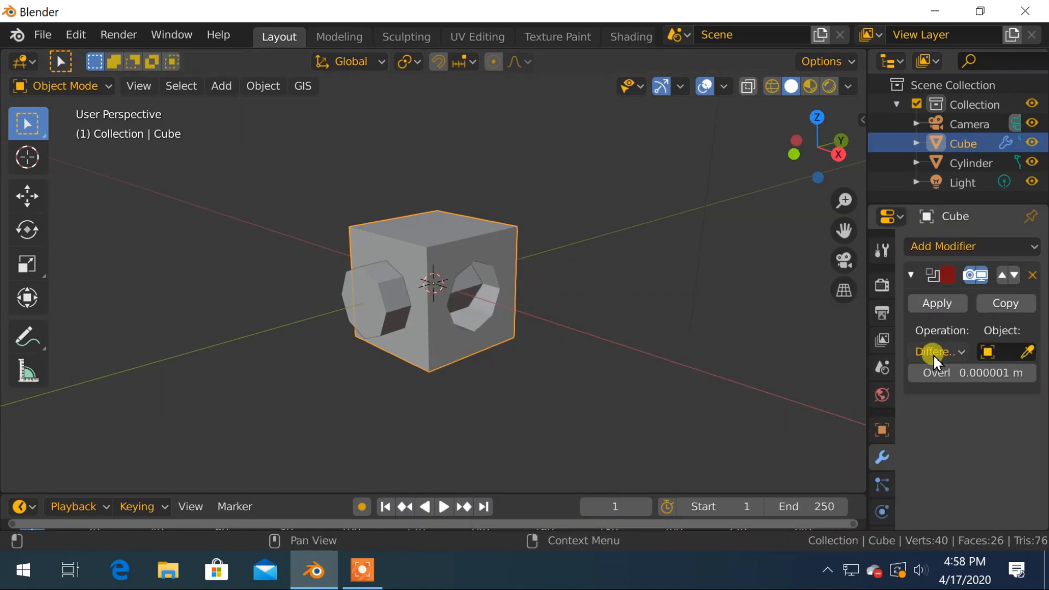
click(1026, 352)
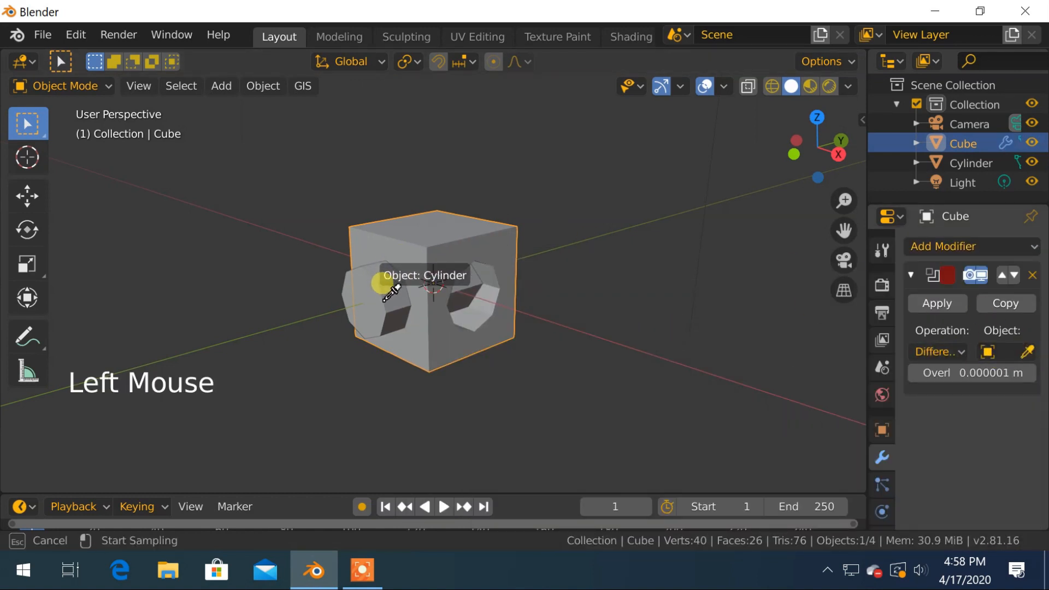
click(936, 303)
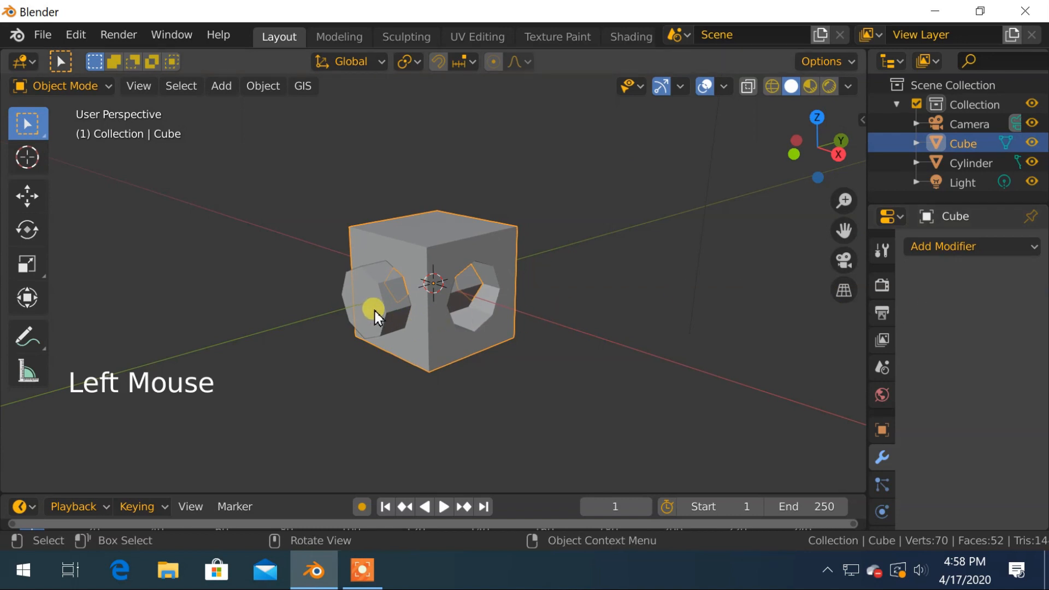
- Delete the cylinder, leaving the cube with its octagonal tunnel
click(378, 314)
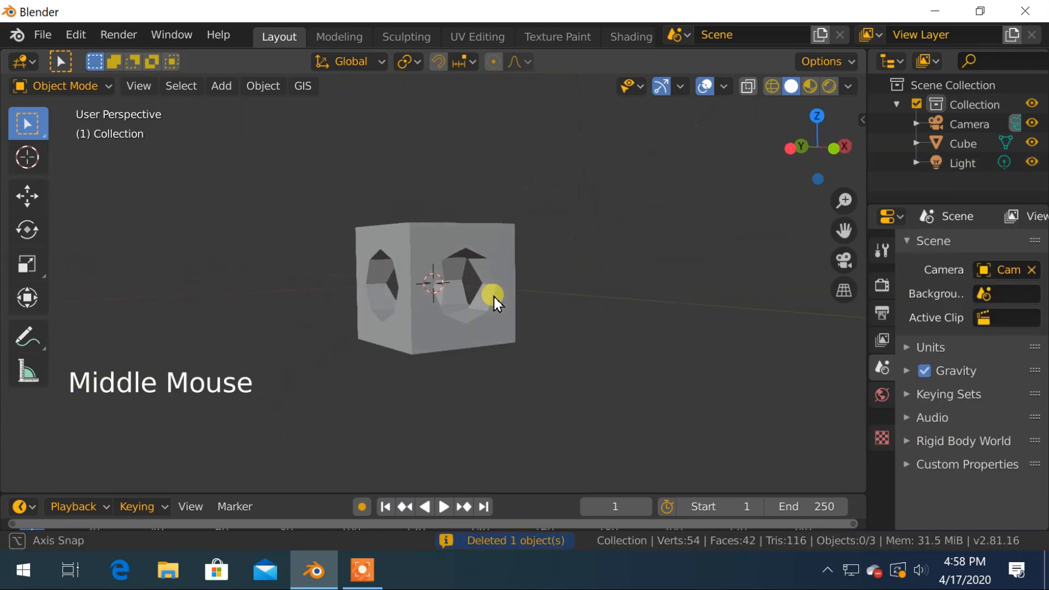
drag(495, 301, 391, 317)
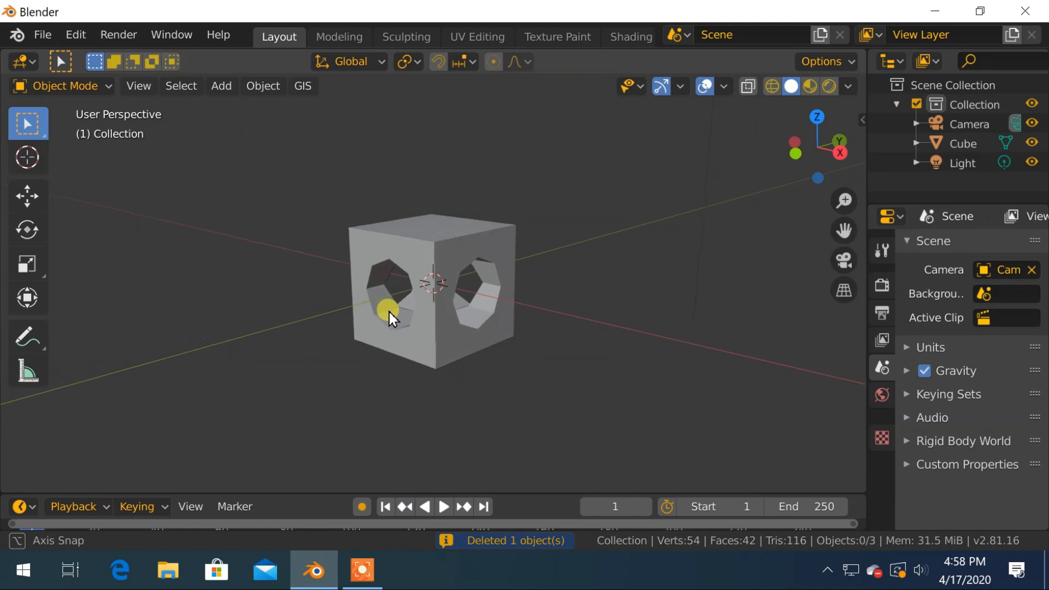
scroll(up, 3)
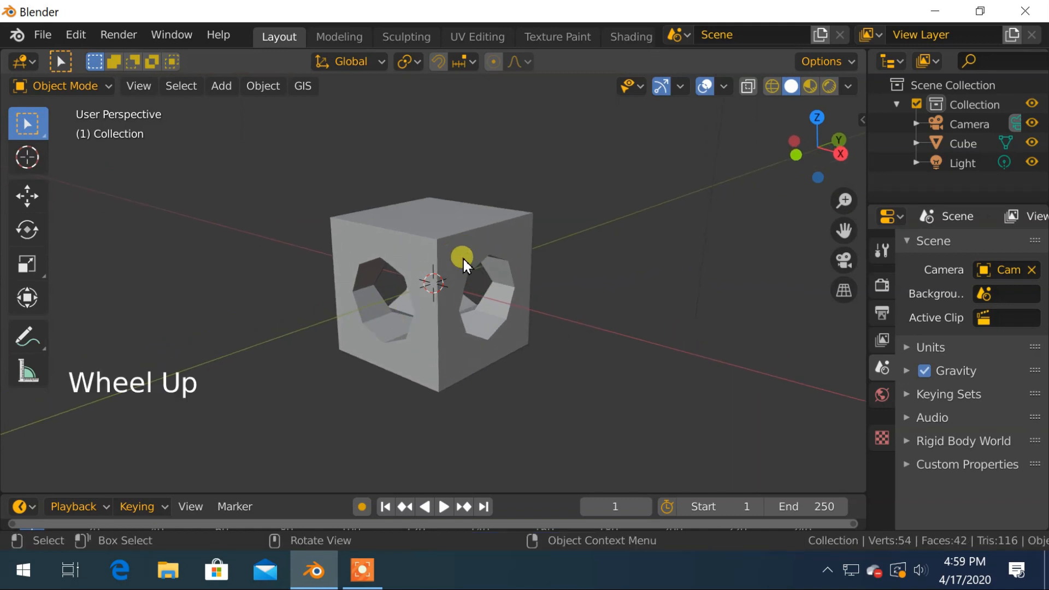
scroll(up, 3)
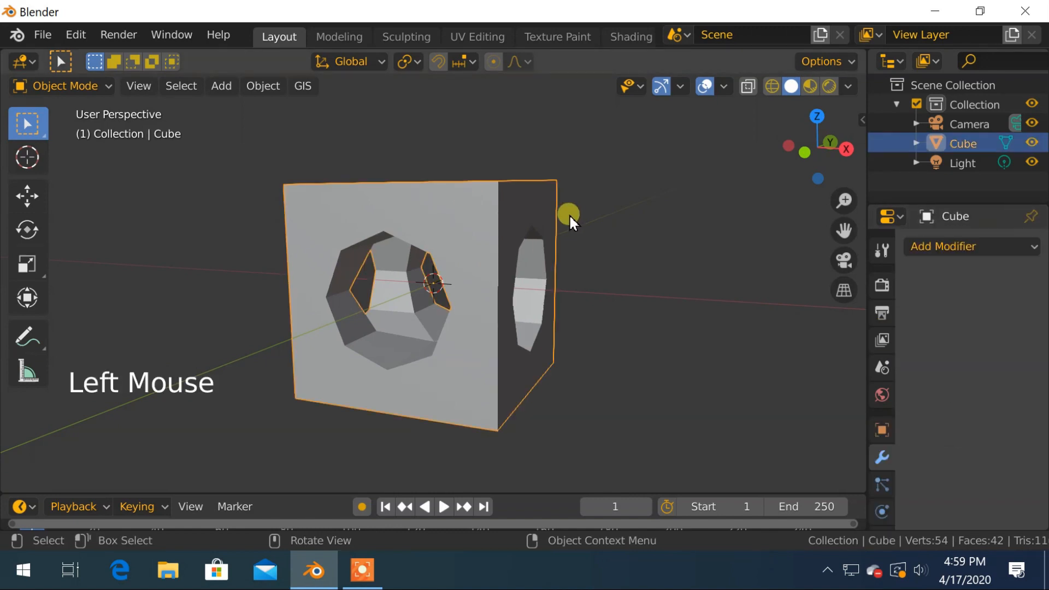
- Give the cube a material darkened to near black and view it in Material Preview
click(881, 475)
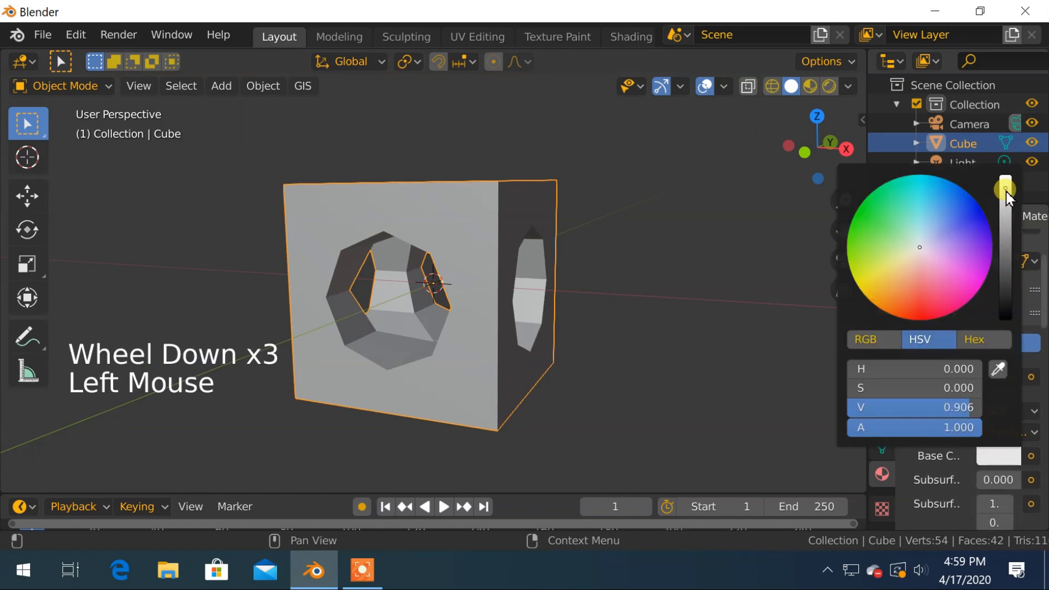
drag(1005, 190, 1005, 286)
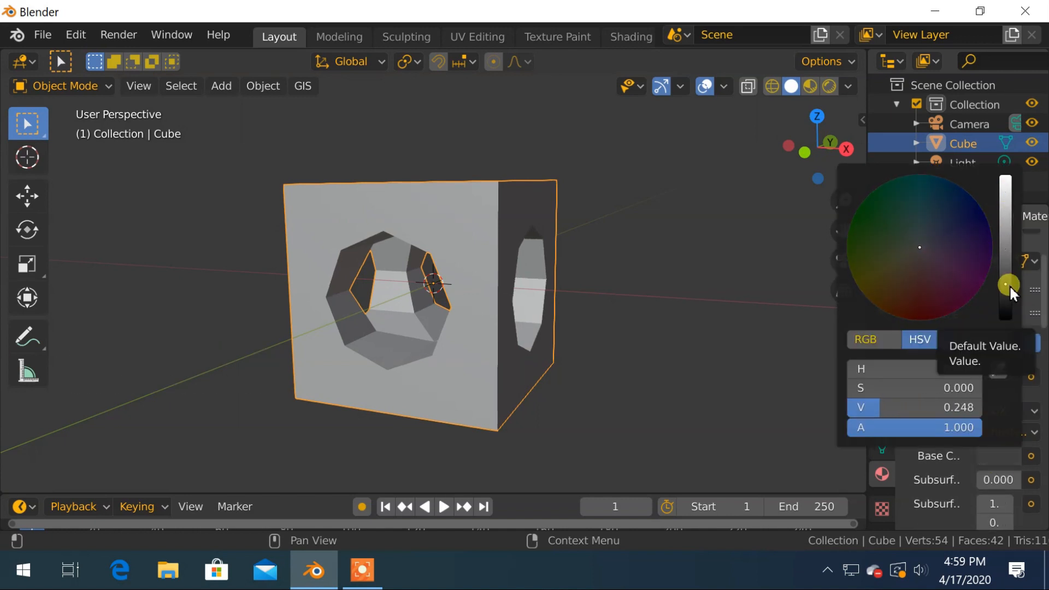
click(829, 86)
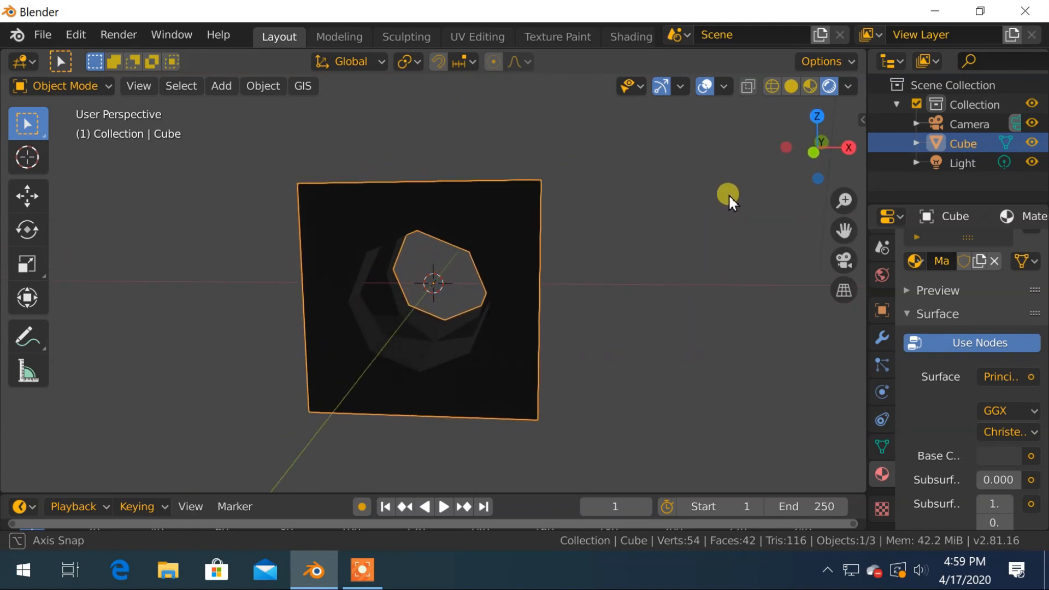
drag(729, 204, 659, 213)
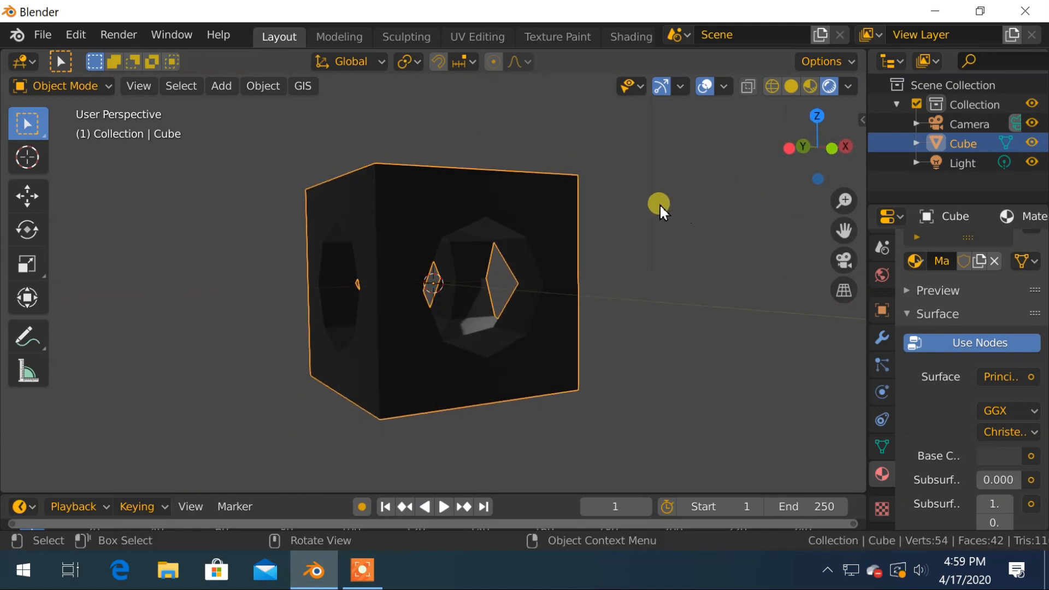
key(shift)
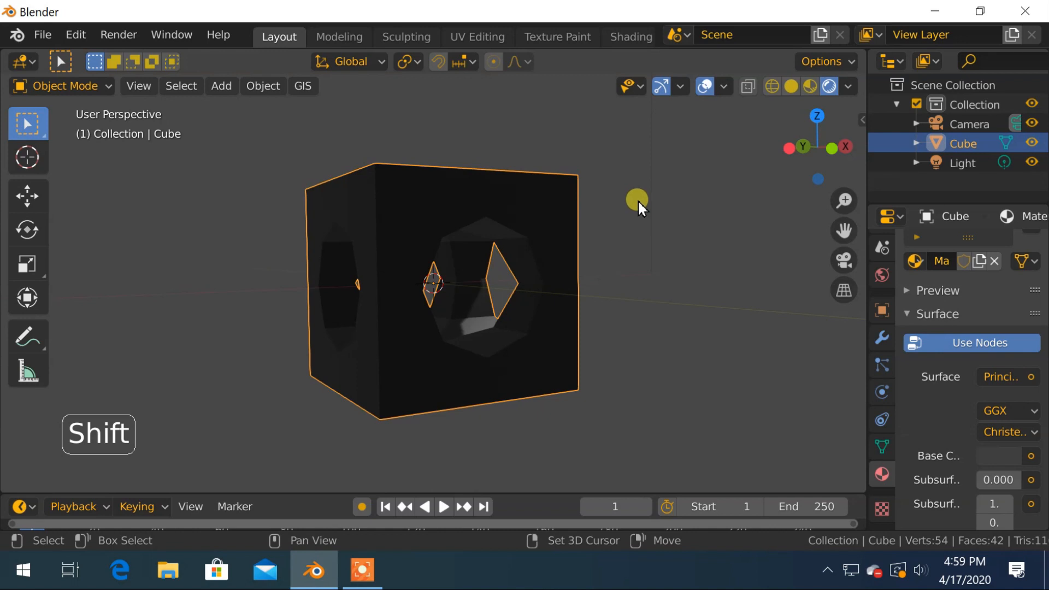
- Add a point light at the centre of the dark cube
key(shift+a)
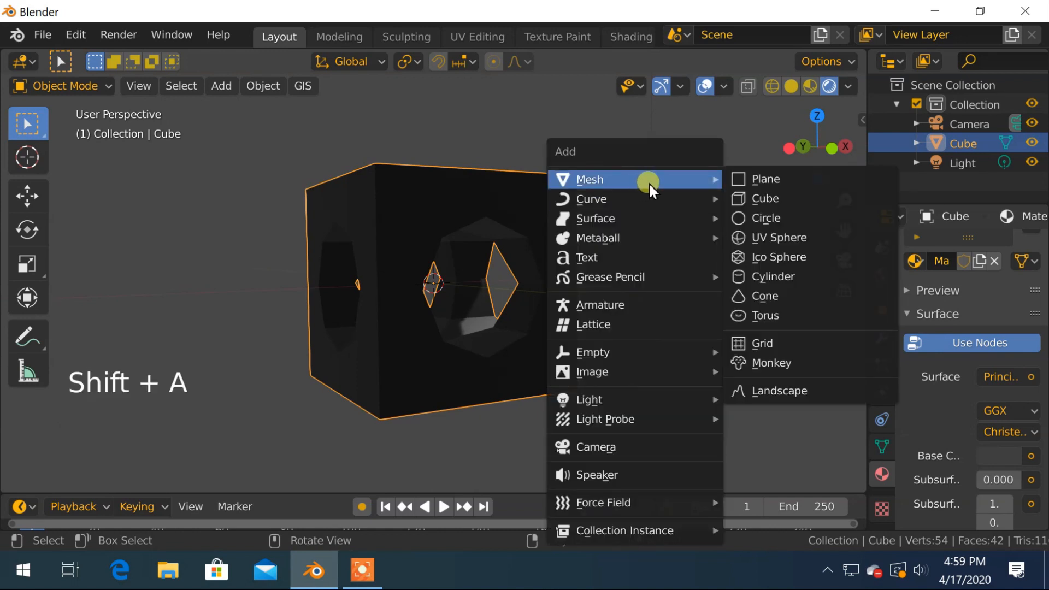
mouse_move(621, 400)
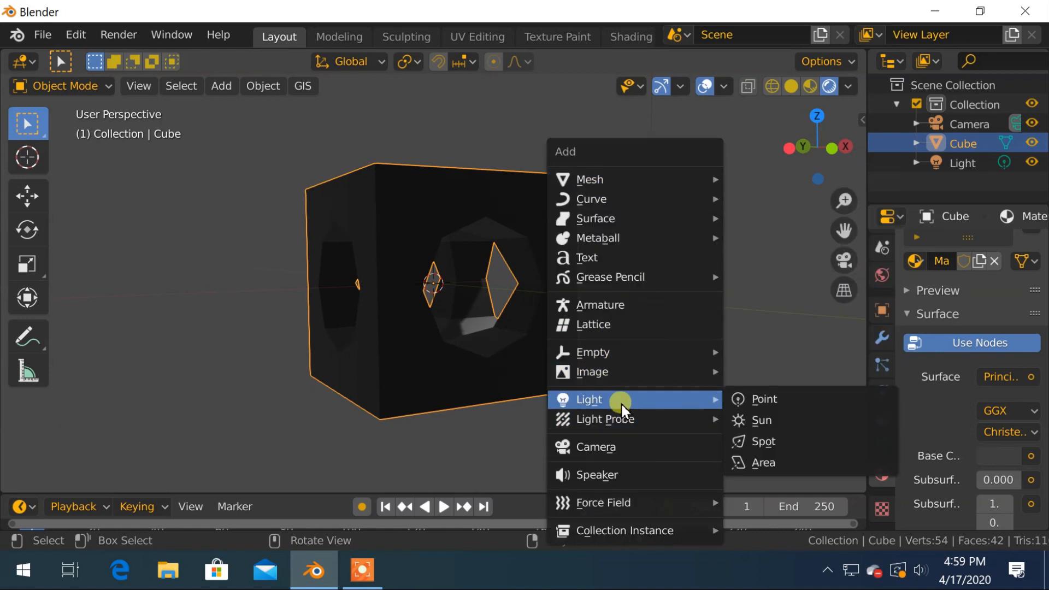
click(762, 399)
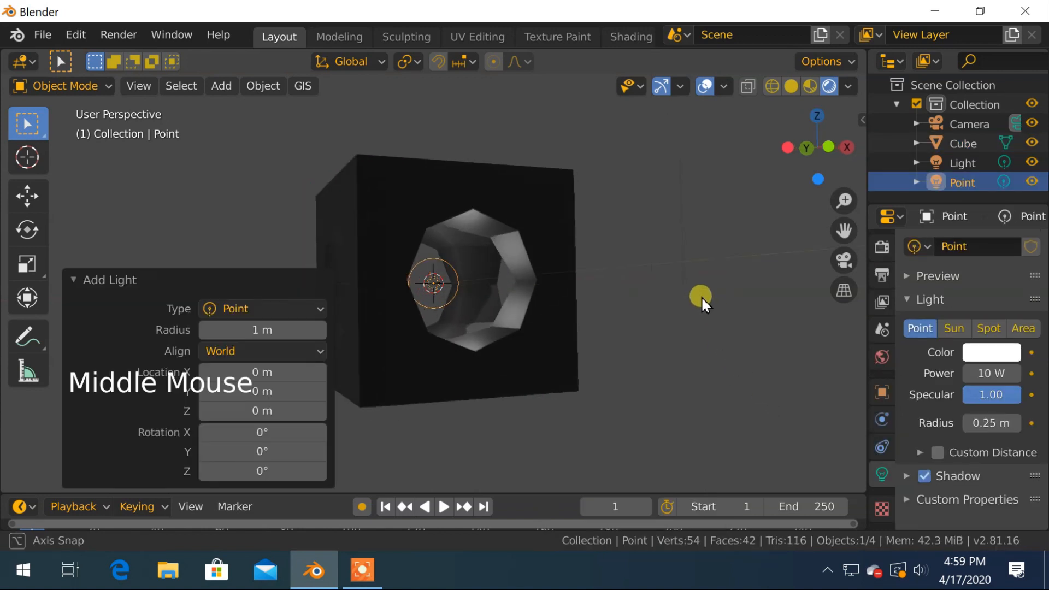
drag(700, 302, 428, 301)
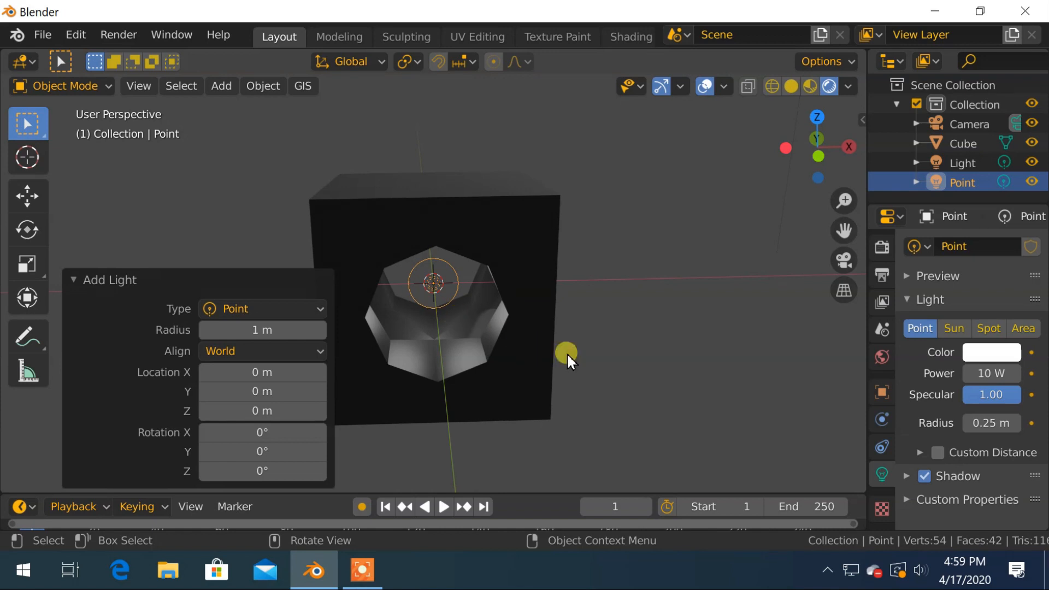
- Set the point light's colour to orange and its power to 46.2 W
click(990, 352)
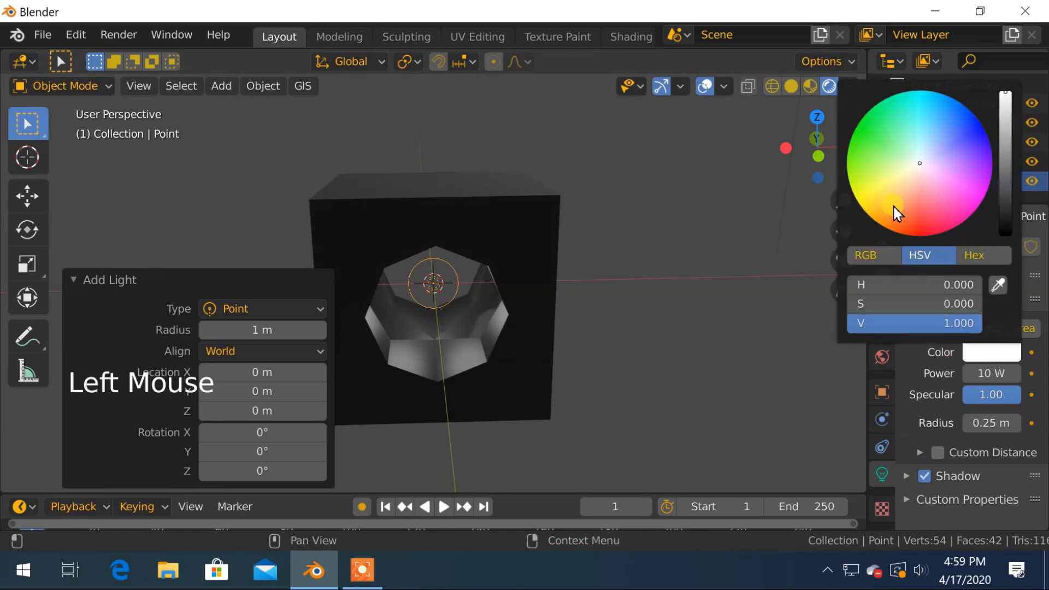
click(896, 204)
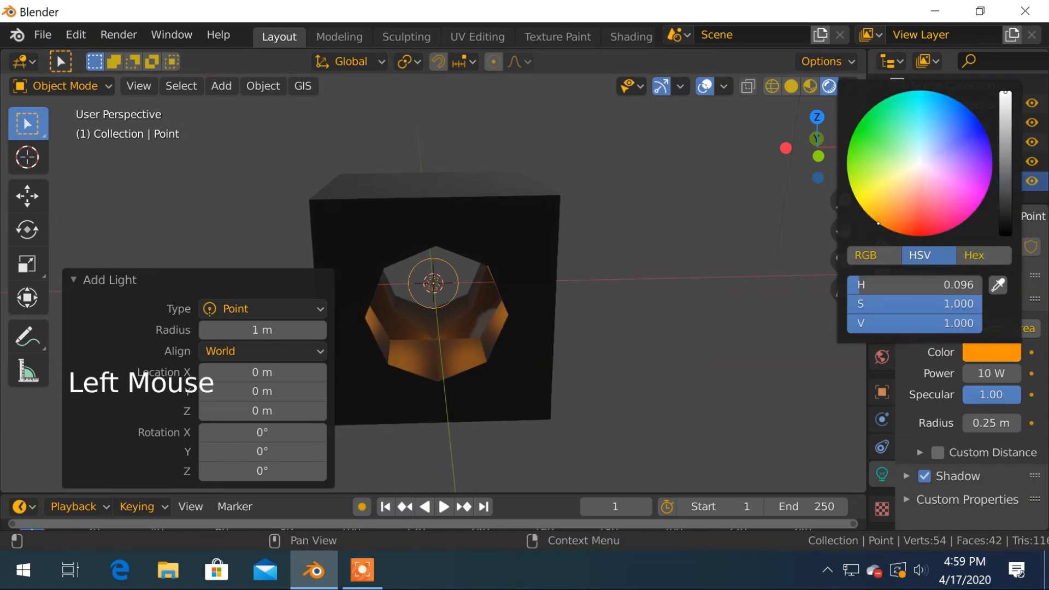
click(873, 224)
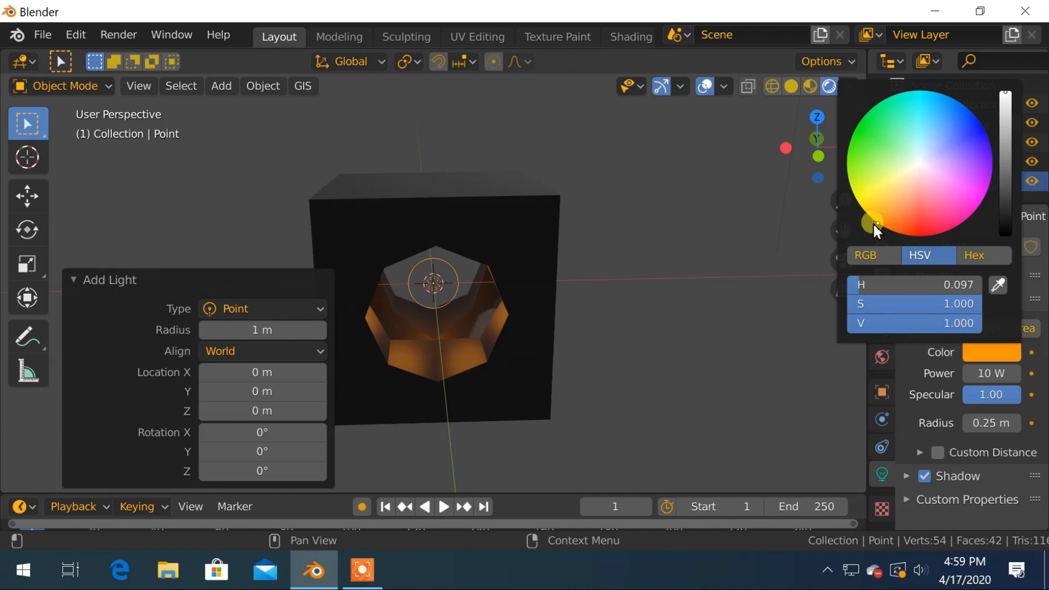
click(877, 227)
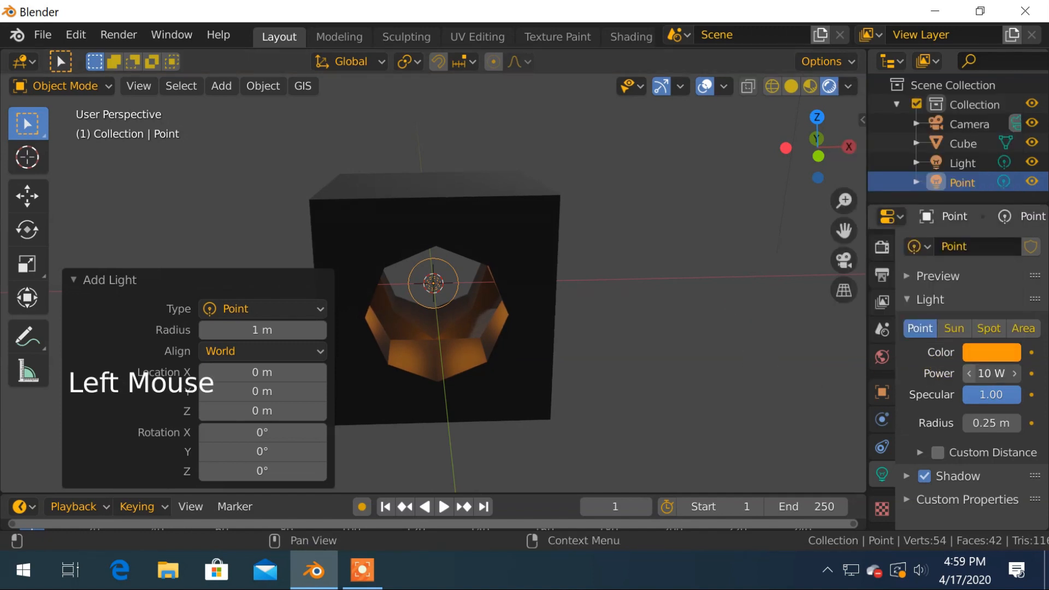
drag(989, 374, 1003, 374)
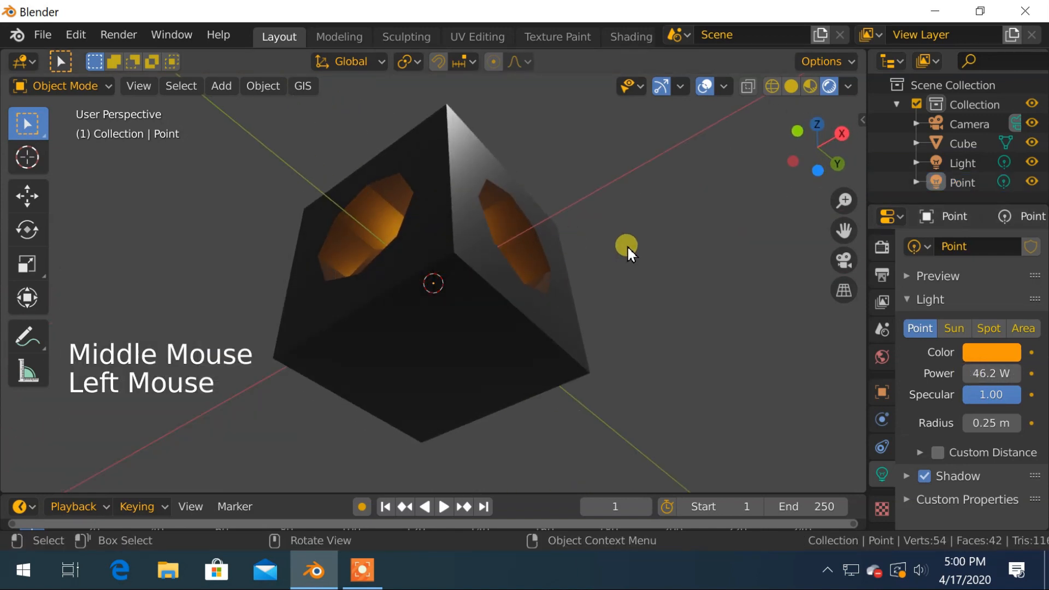
drag(627, 242, 589, 352)
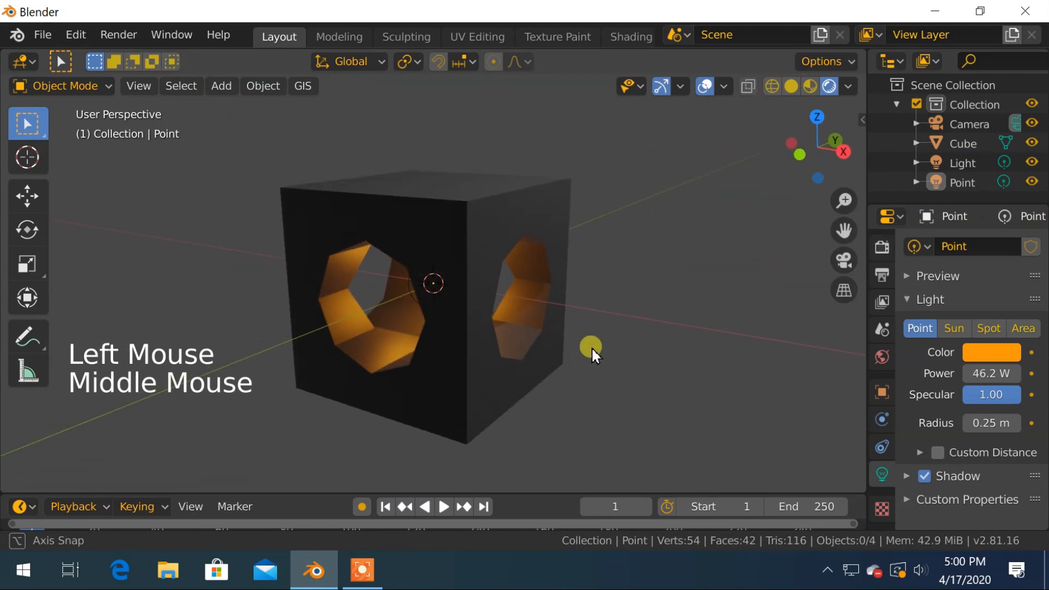
scroll(down, 3)
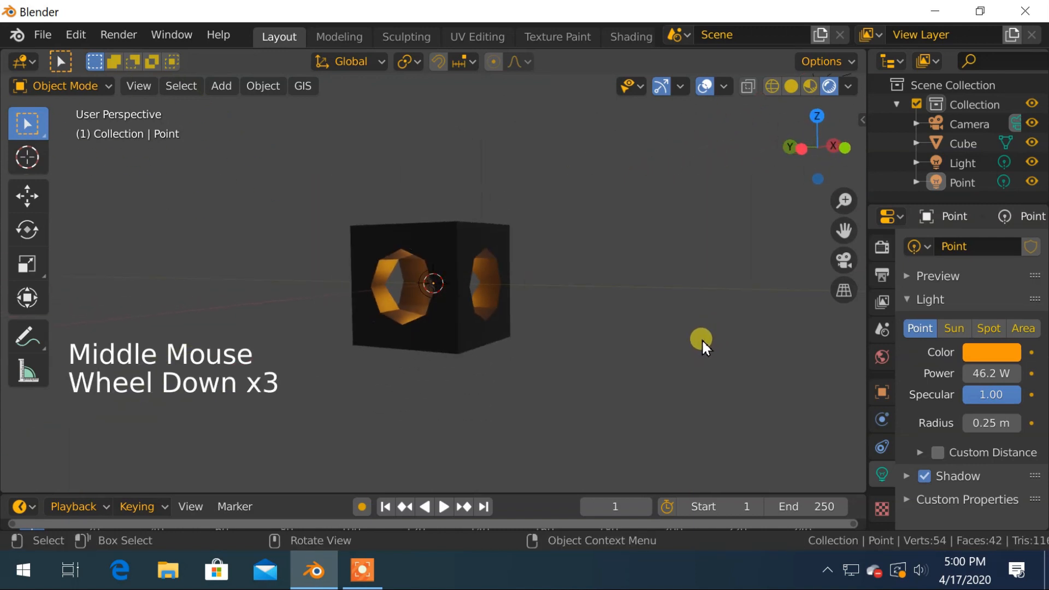
drag(702, 341, 813, 335)
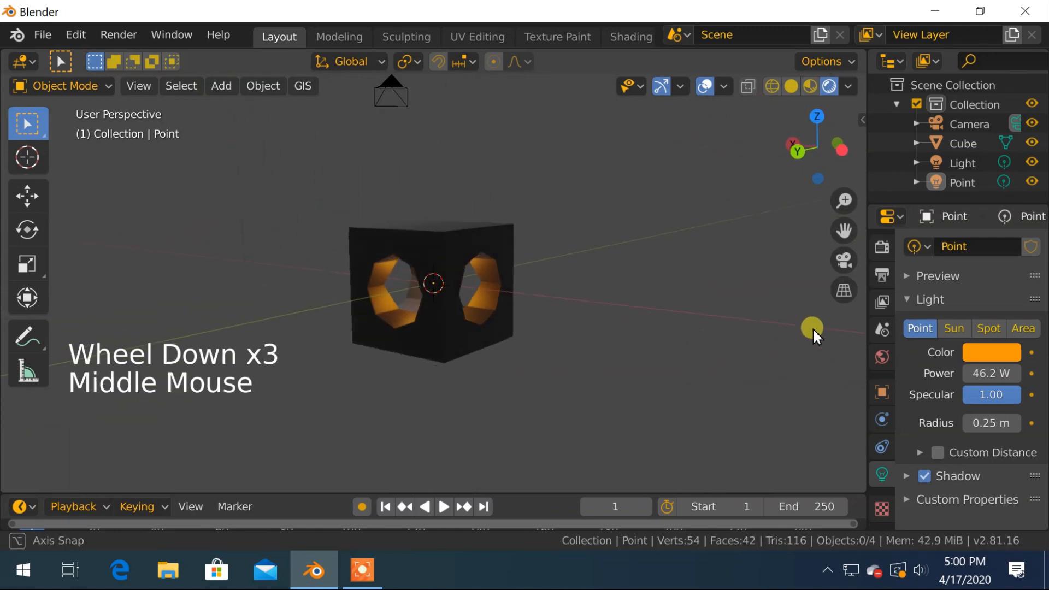
scroll(down, 3)
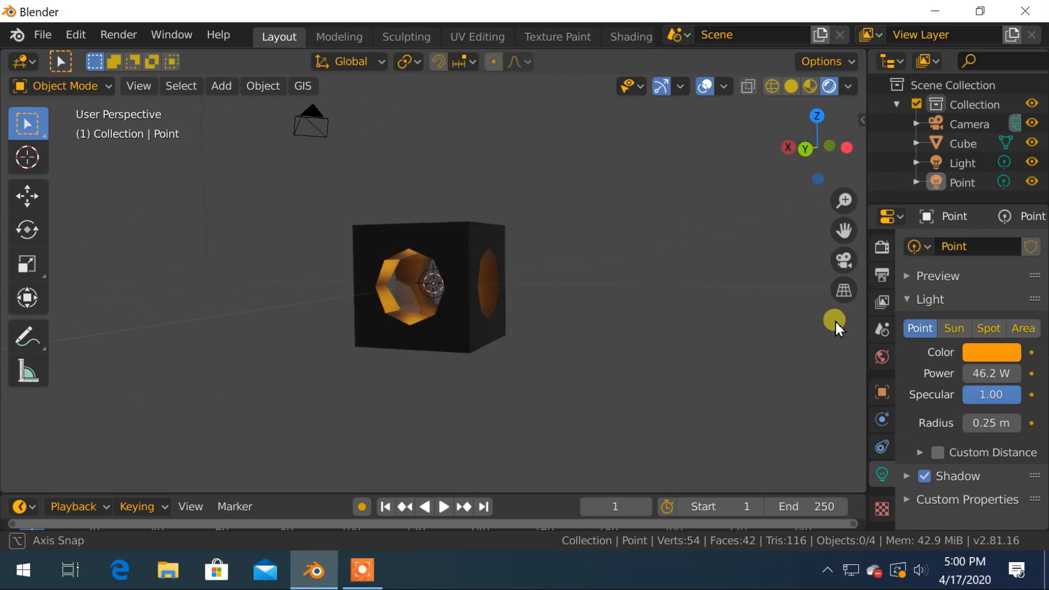